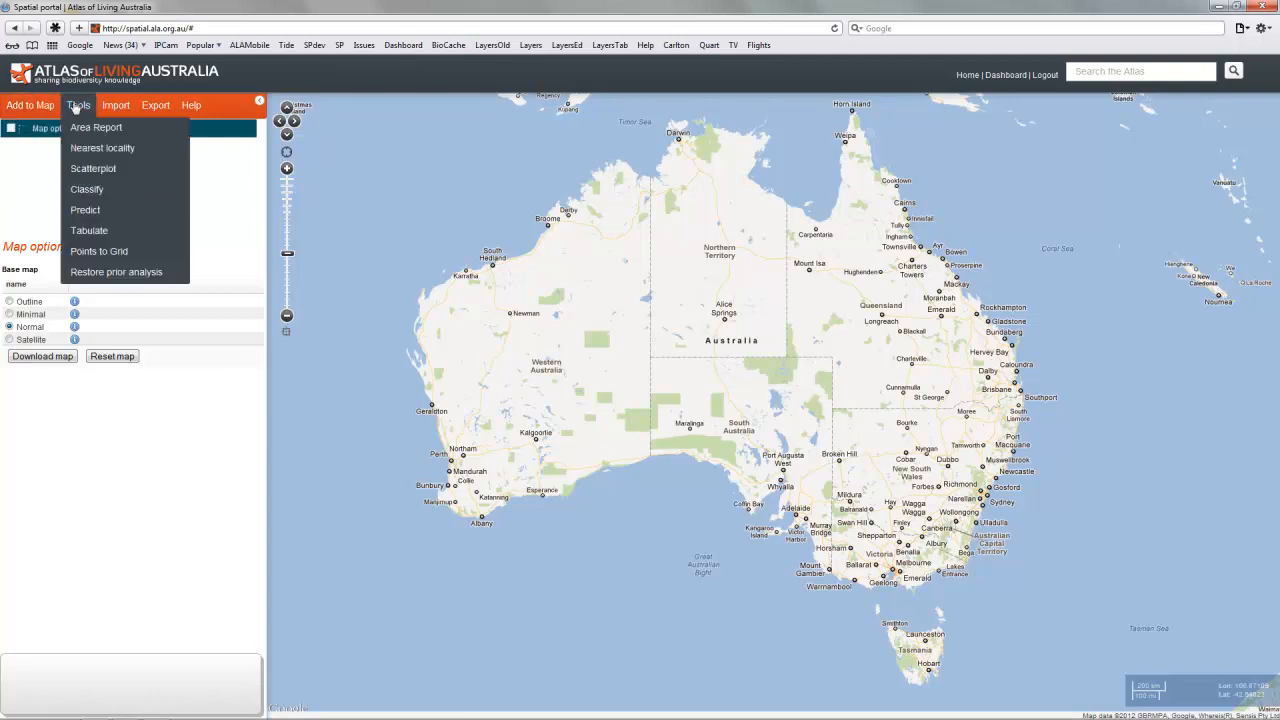
mouse_move(88, 230)
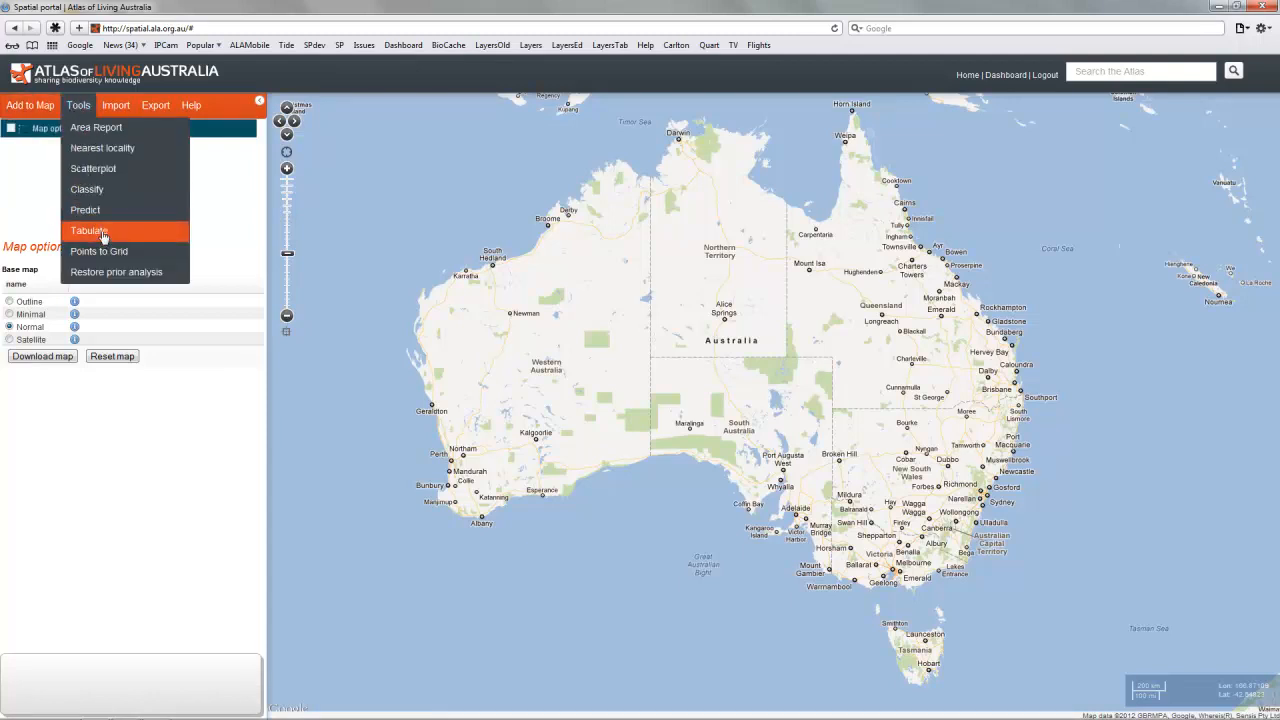
- Start a tabulation of two layers from the Tools menu
left_click(88, 232)
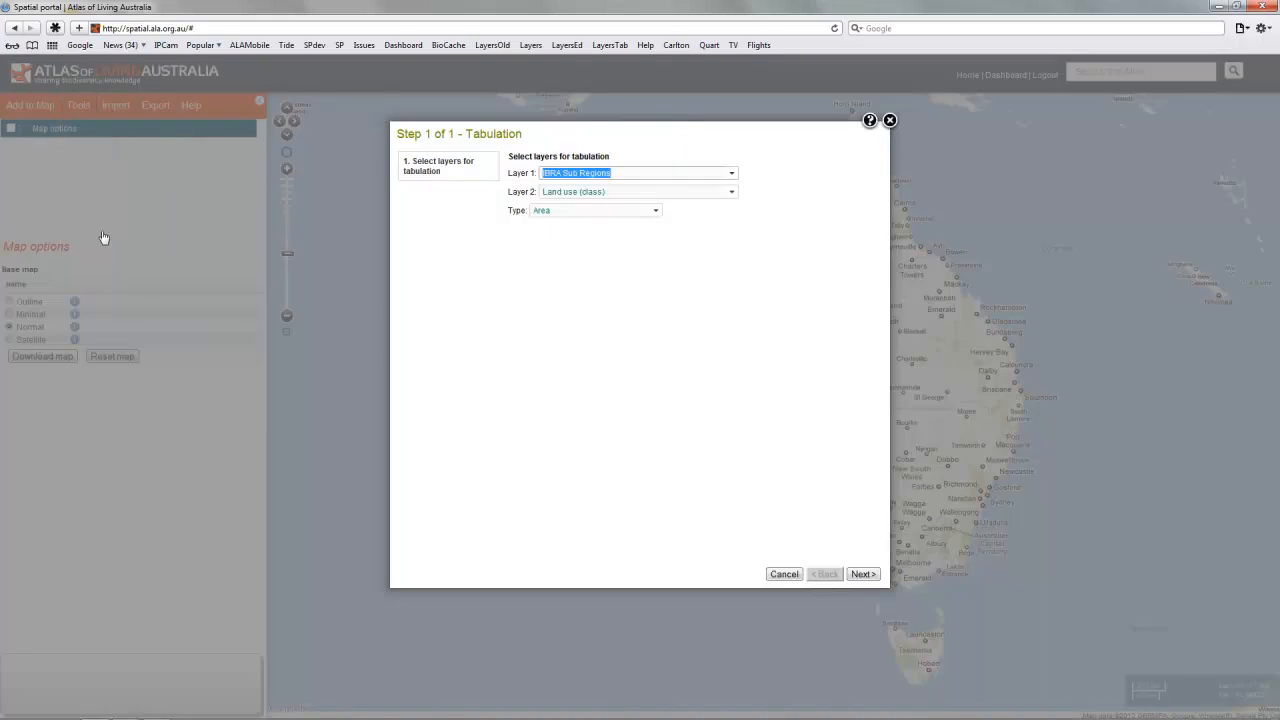
mouse_move(676, 248)
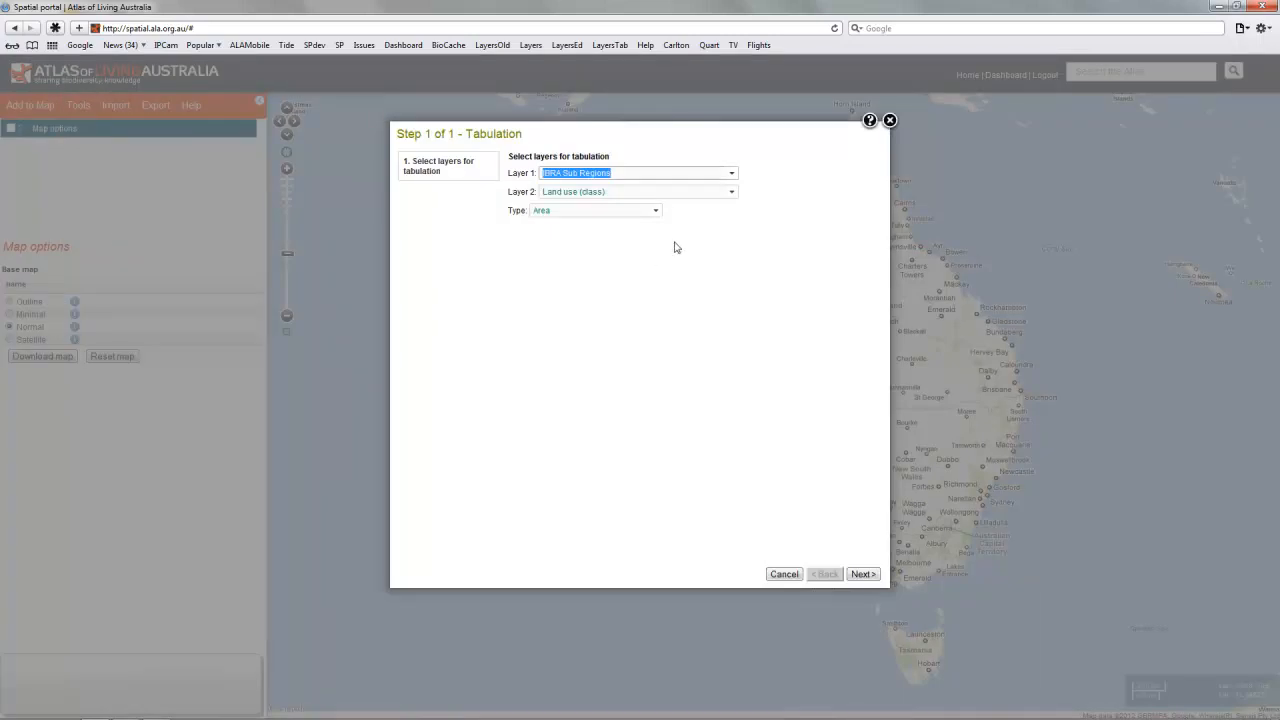
mouse_move(768, 204)
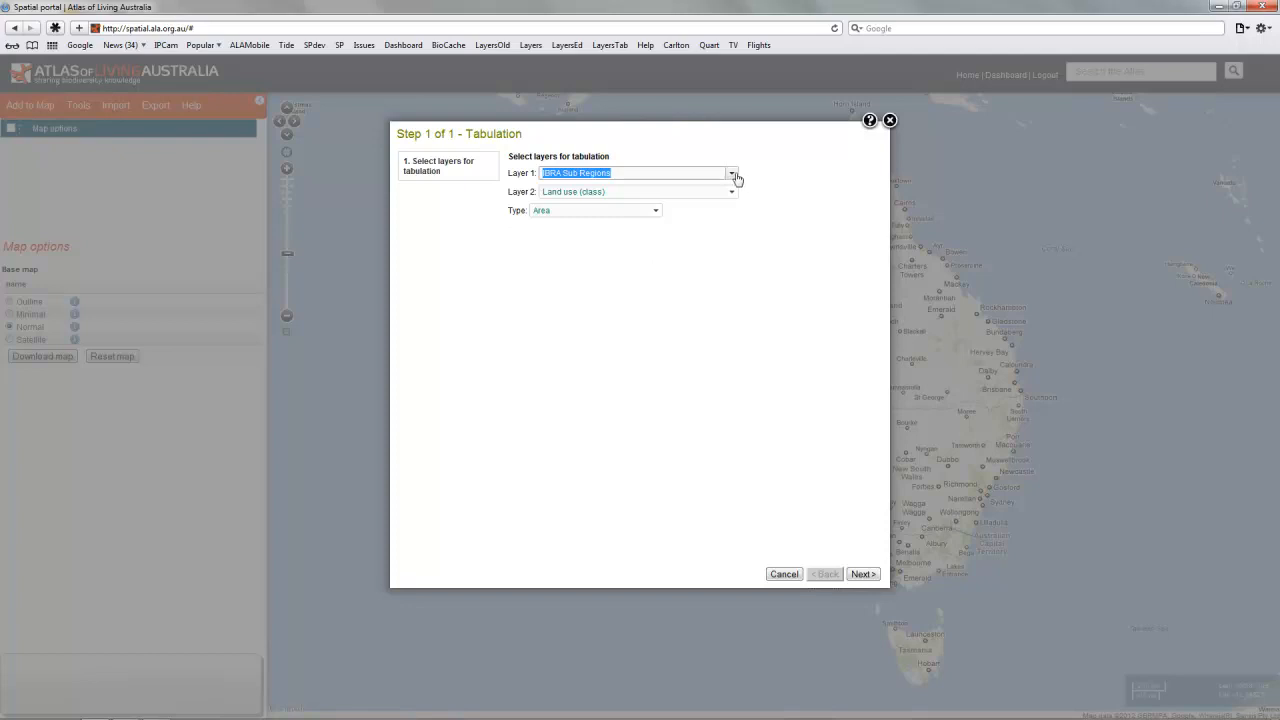
- Choose Australian States and Territories as layer 1 and Land cover (class) as layer 2
left_click(732, 172)
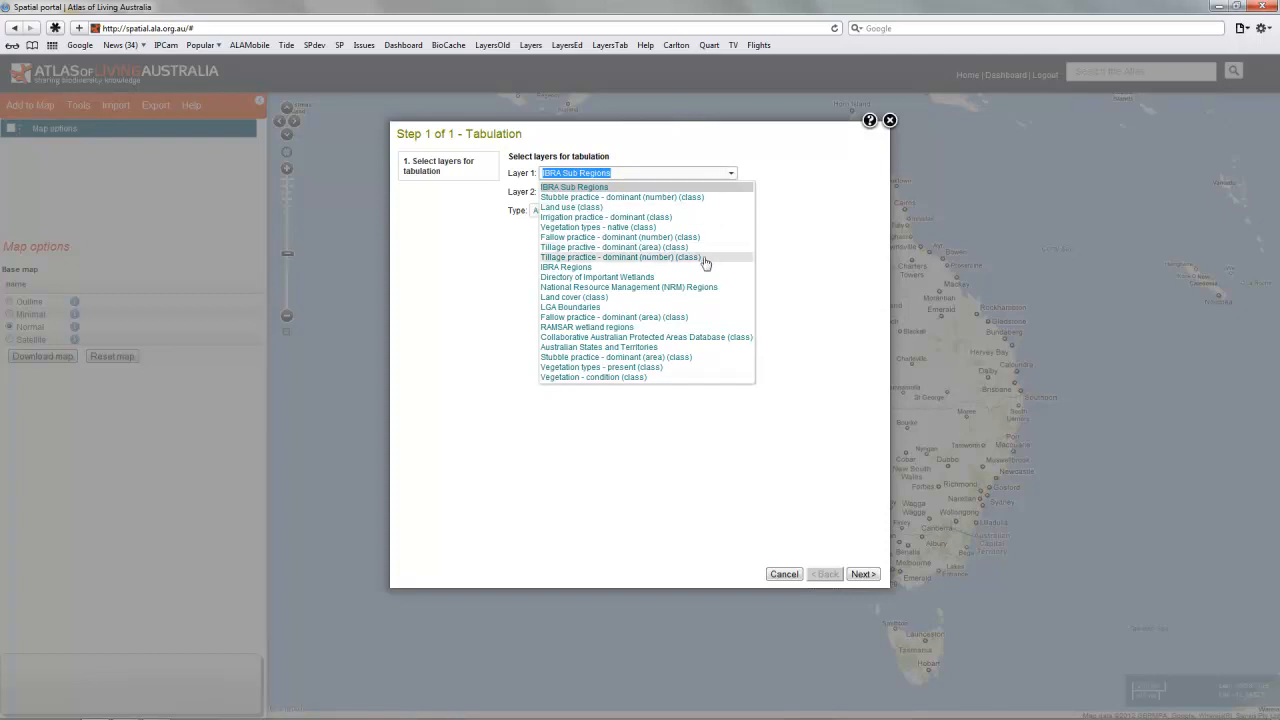
mouse_move(684, 348)
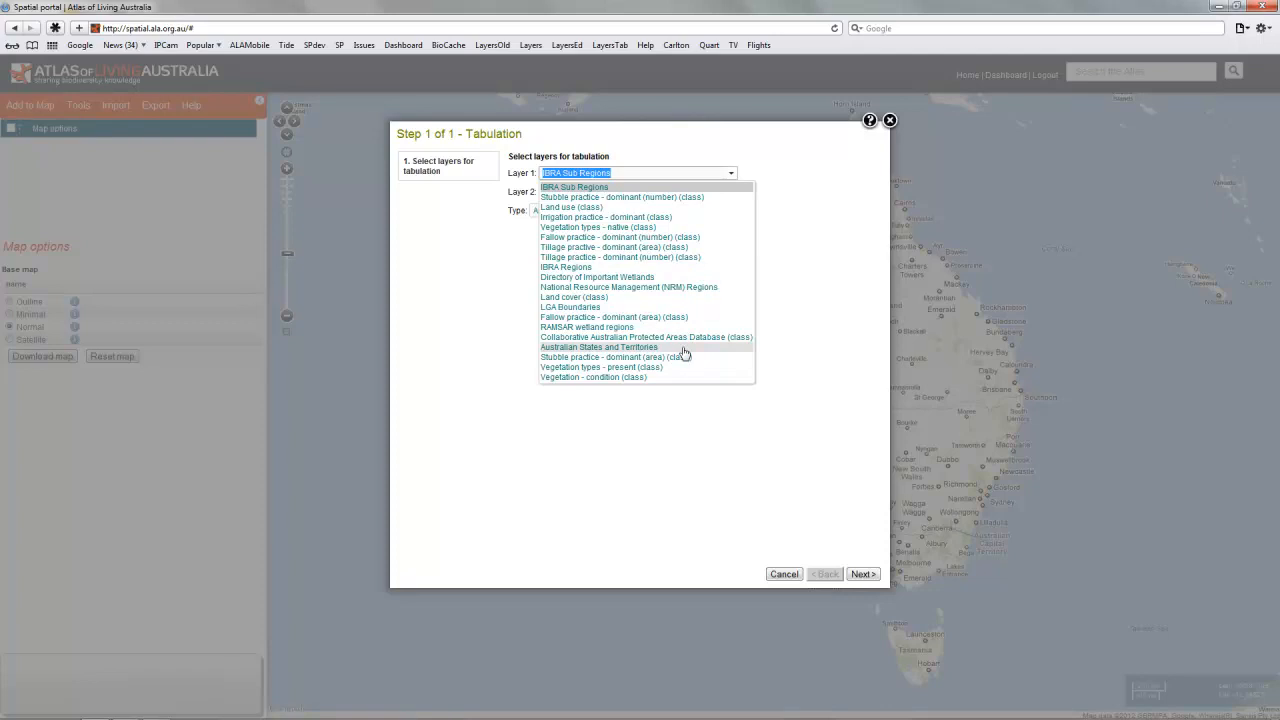
left_click(598, 348)
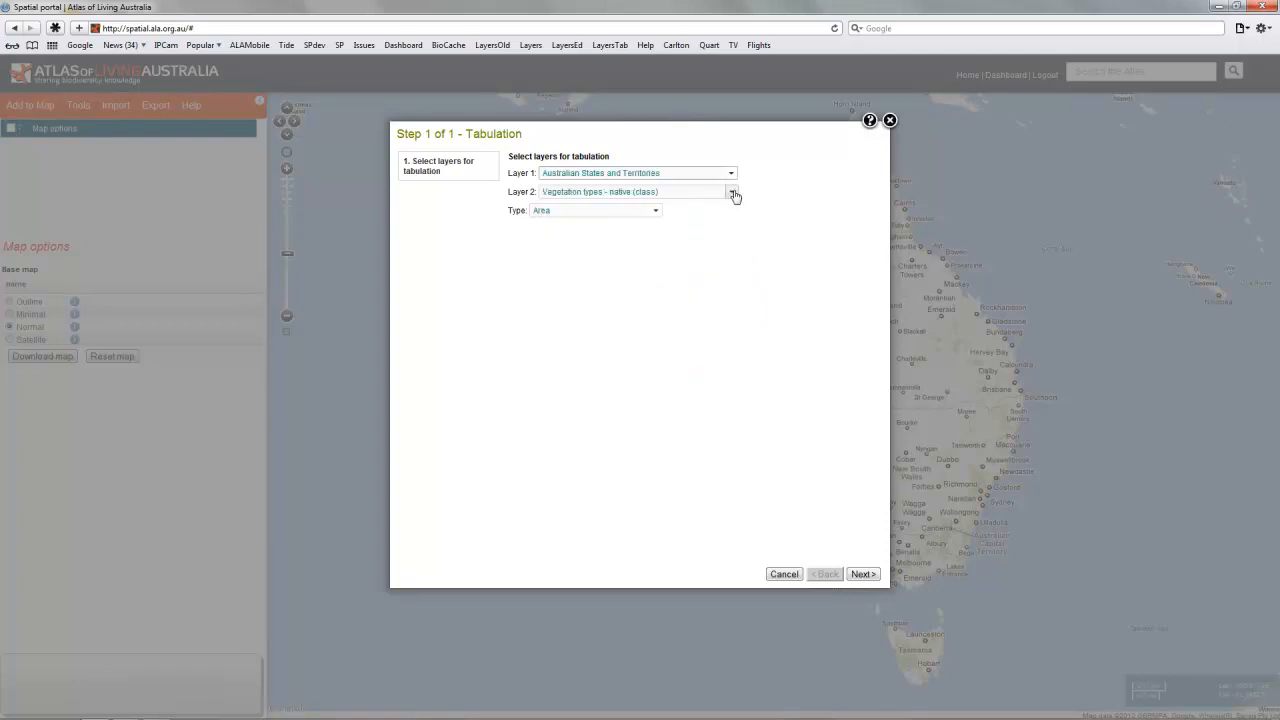
left_click(732, 192)
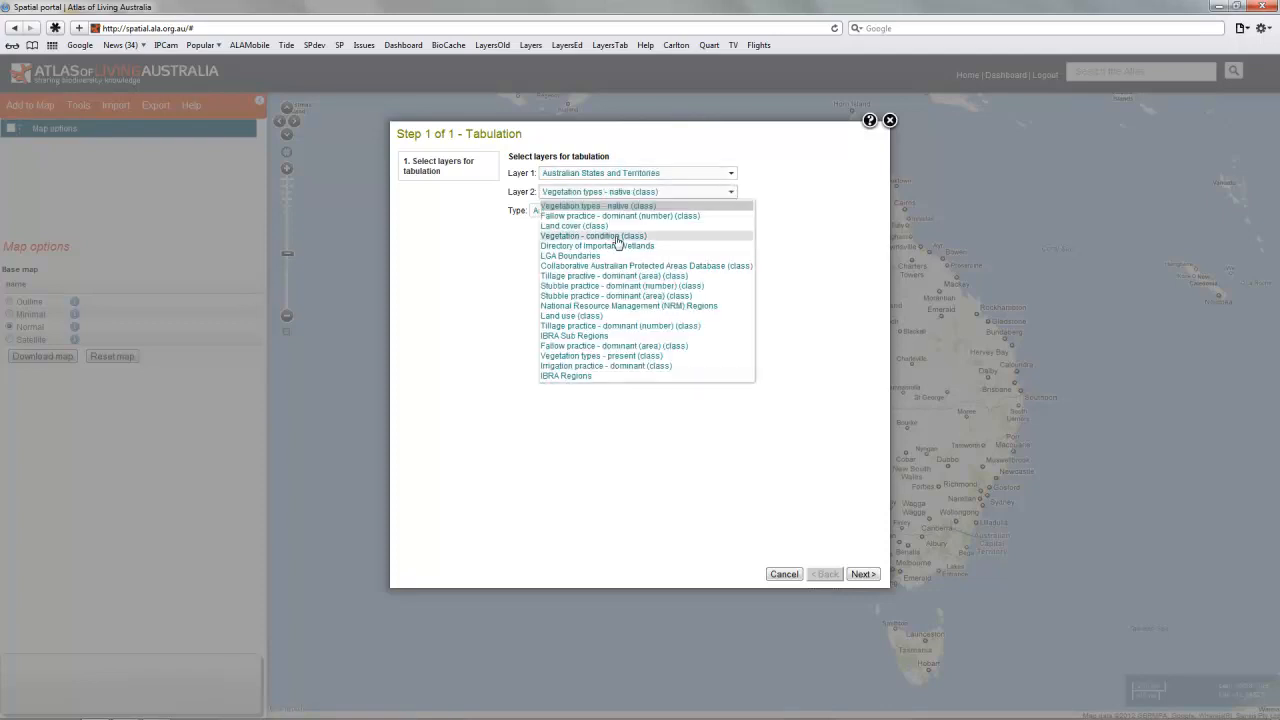
mouse_move(616, 264)
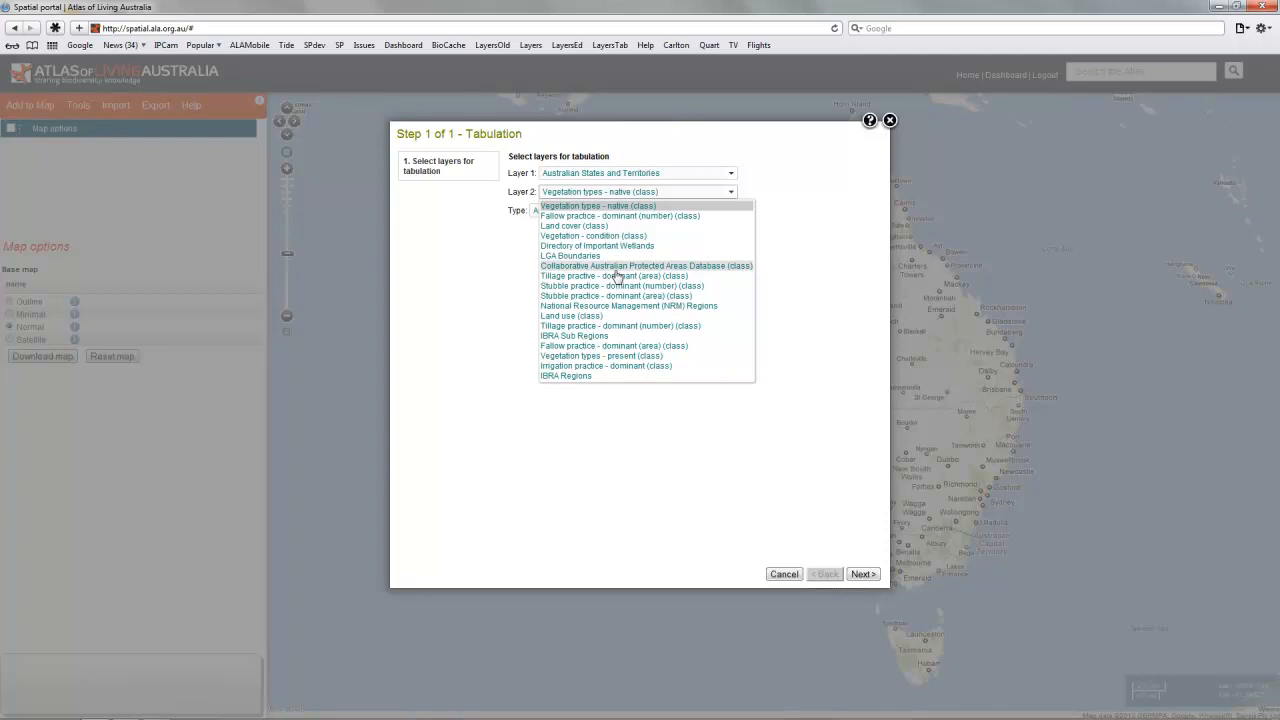
mouse_move(612, 226)
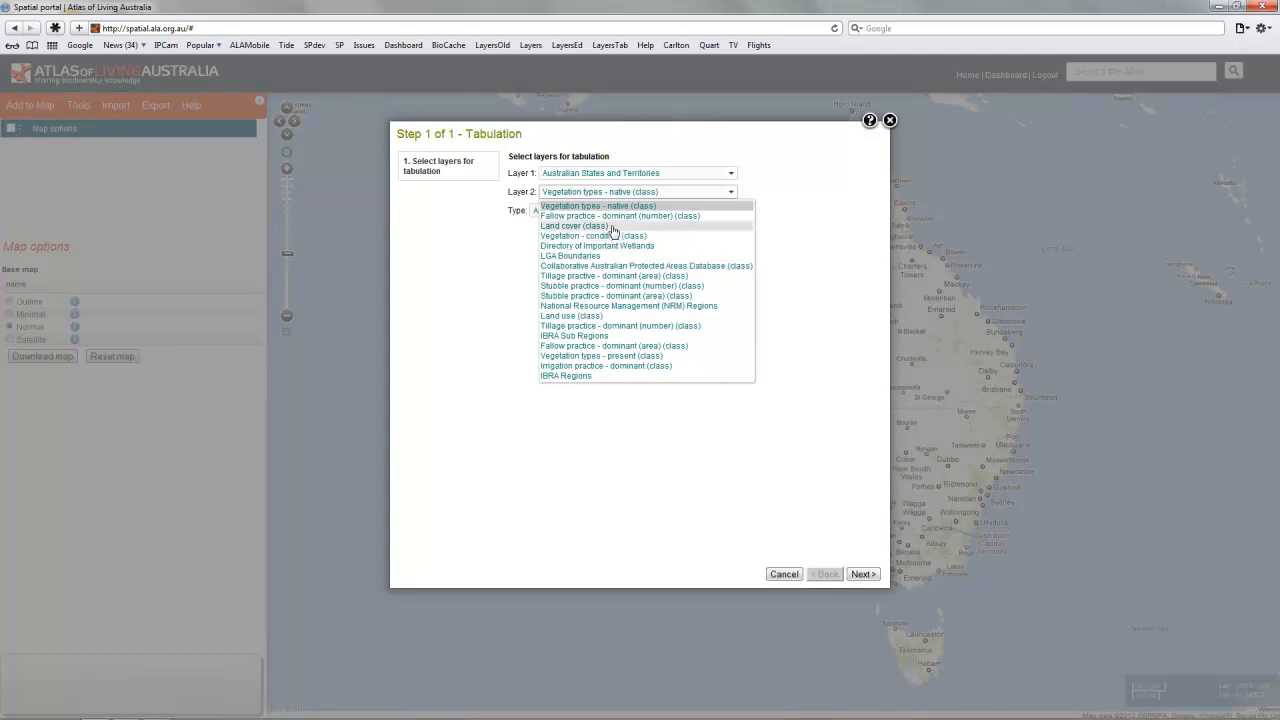
left_click(574, 224)
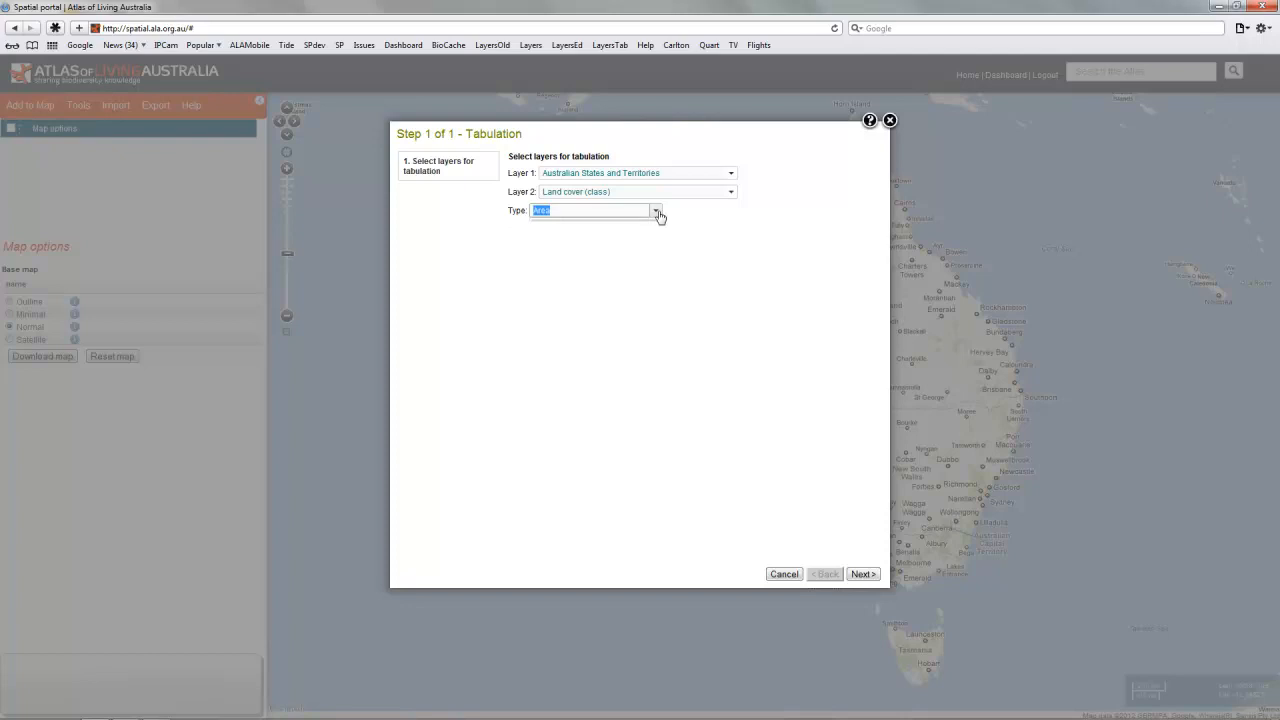
- Set the measure to Species % and generate the results table
left_click(656, 210)
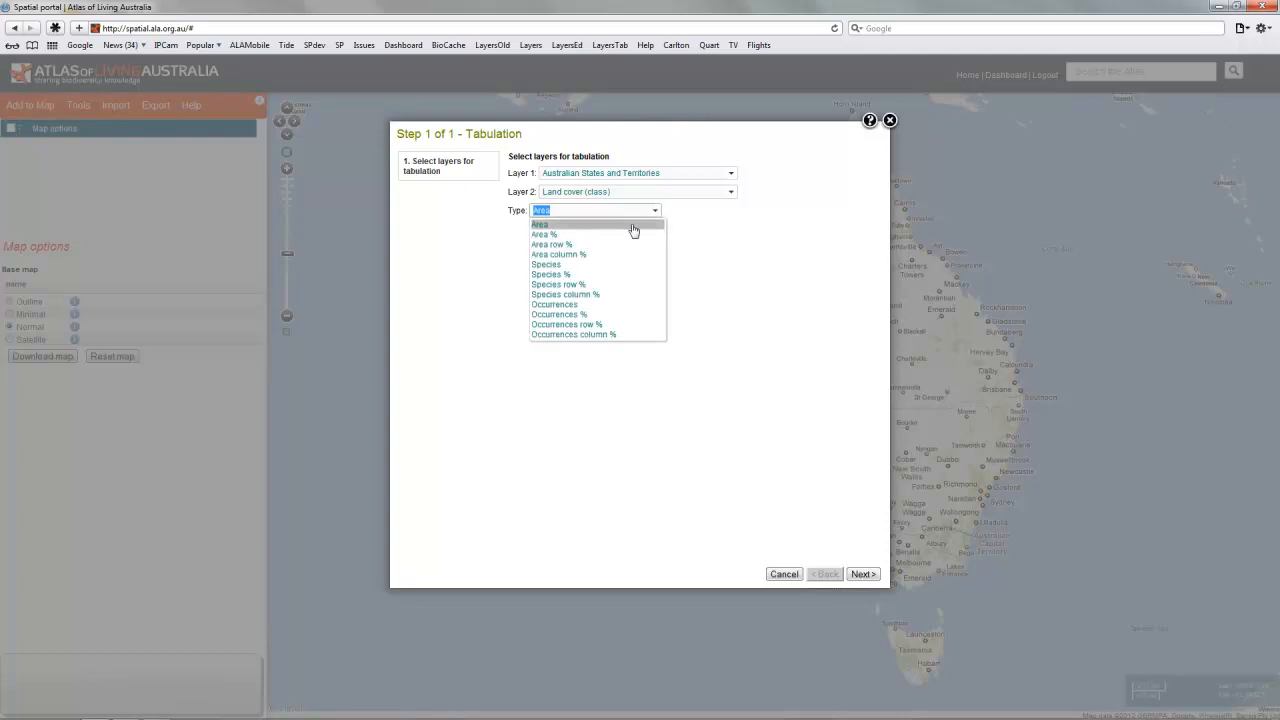
mouse_move(596, 238)
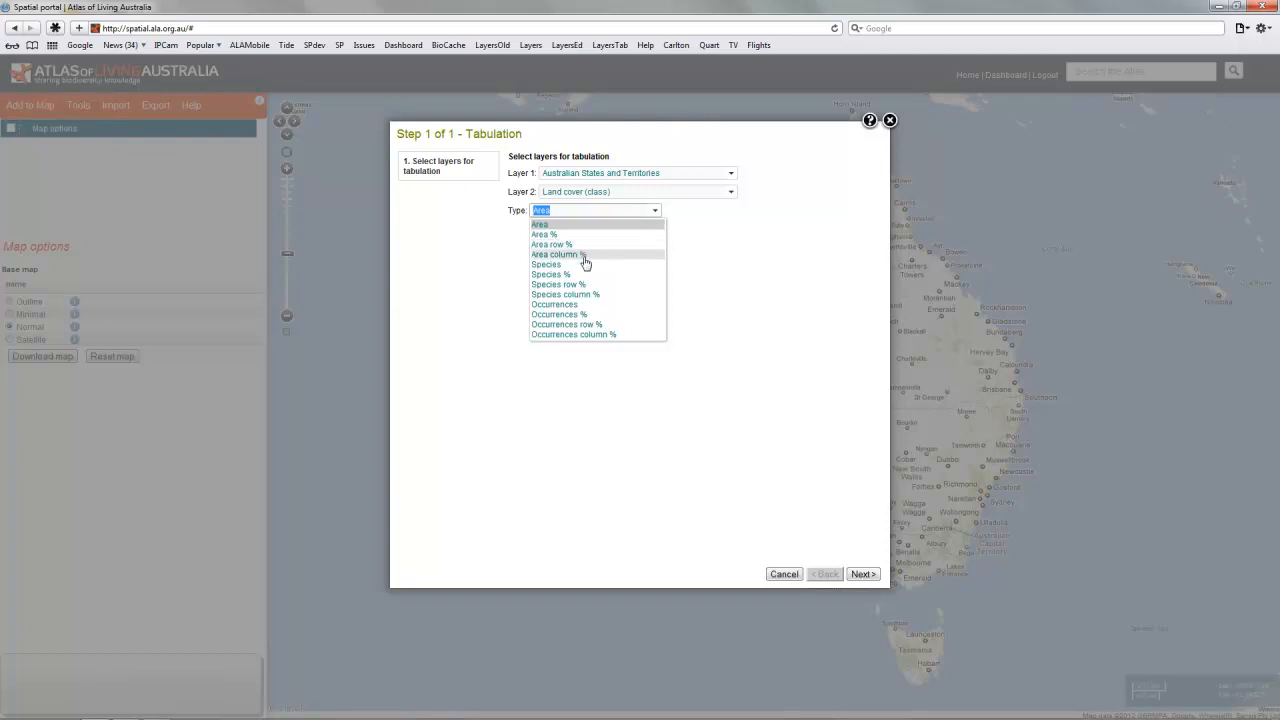
mouse_move(578, 268)
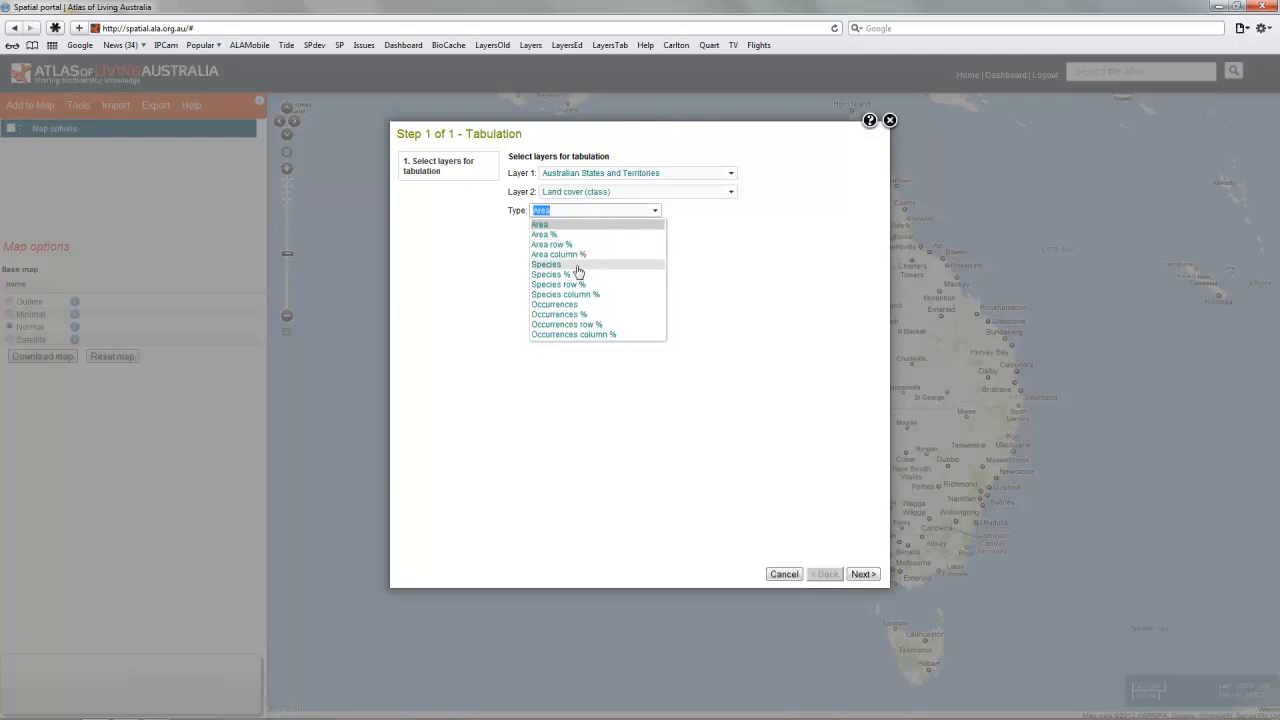
mouse_move(576, 274)
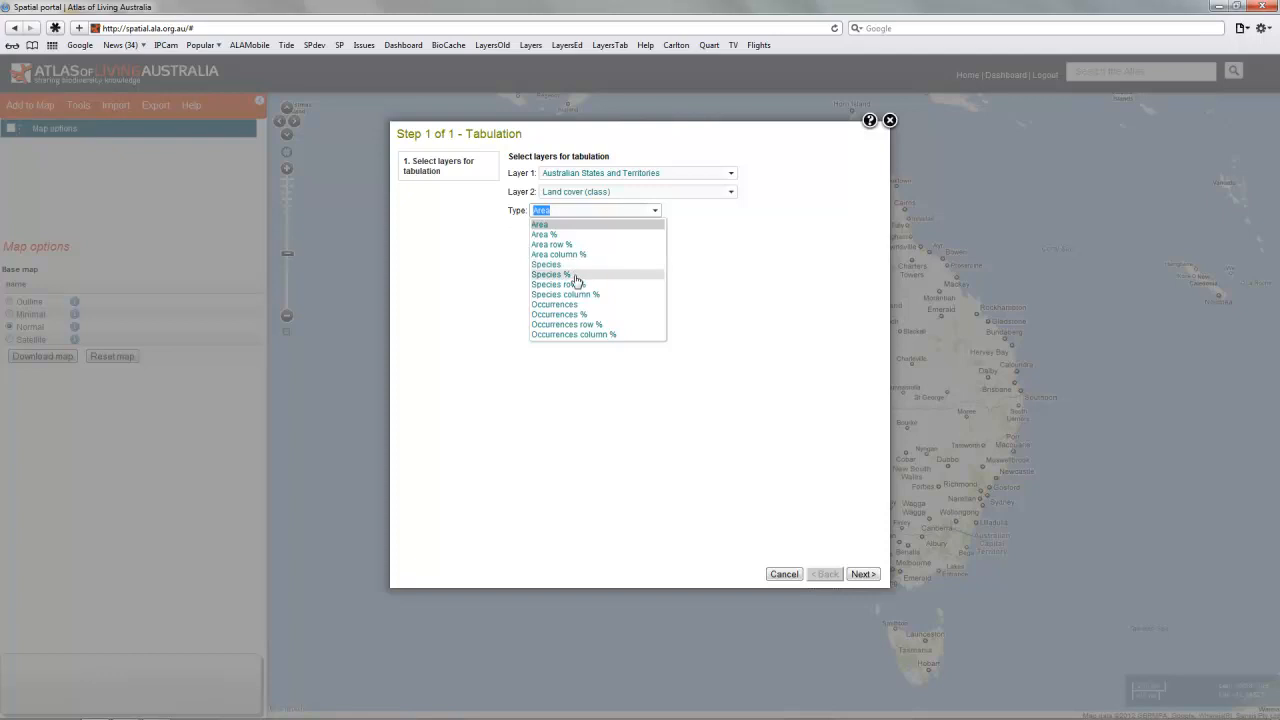
mouse_move(558, 284)
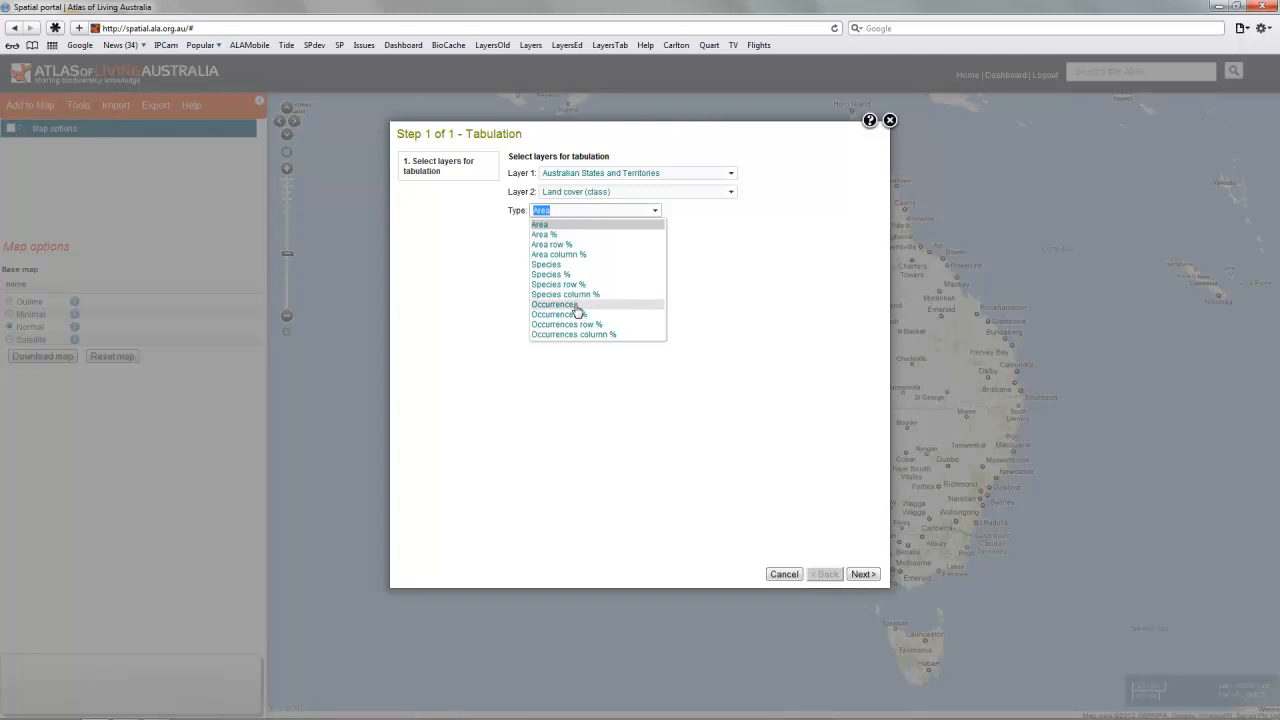
mouse_move(568, 278)
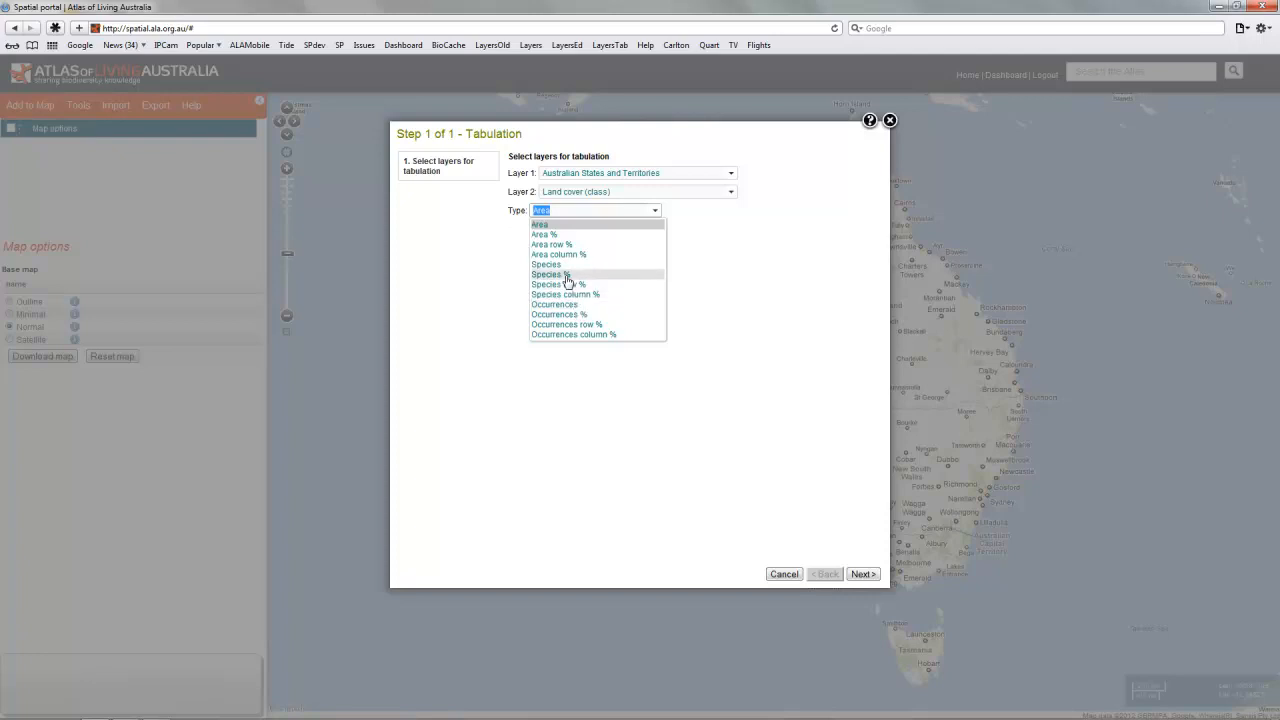
left_click(548, 274)
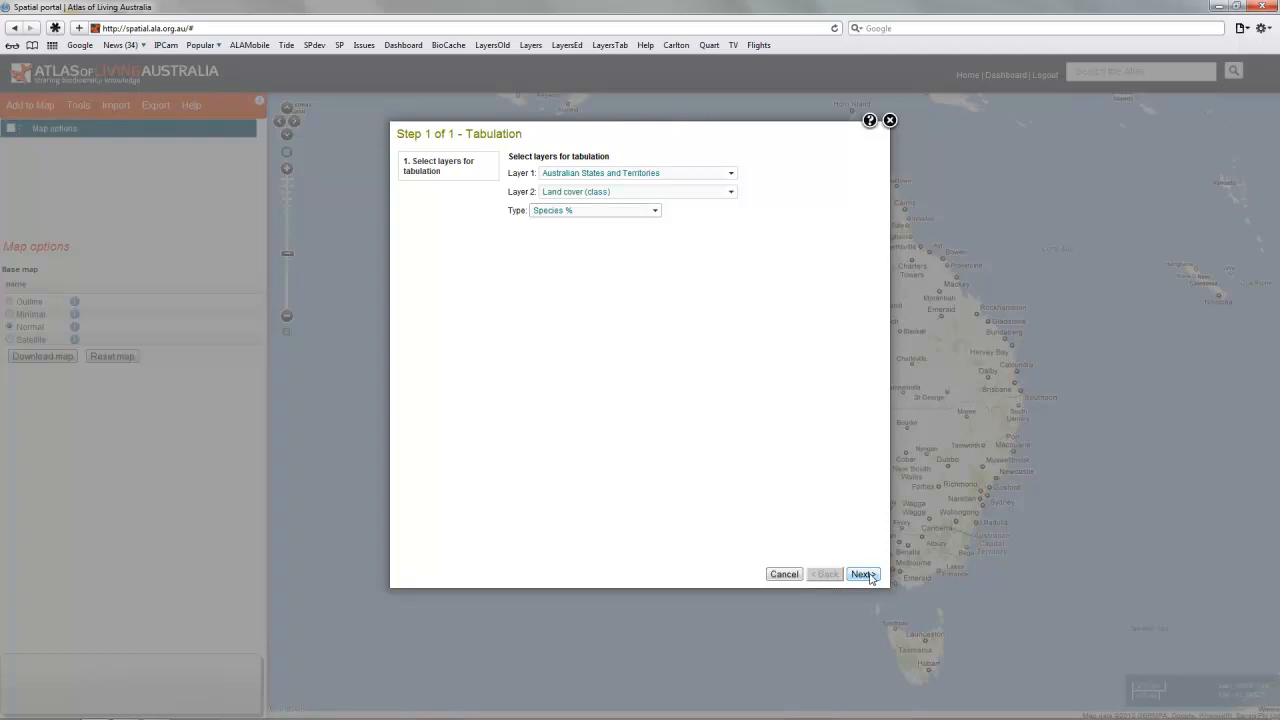
left_click(860, 574)
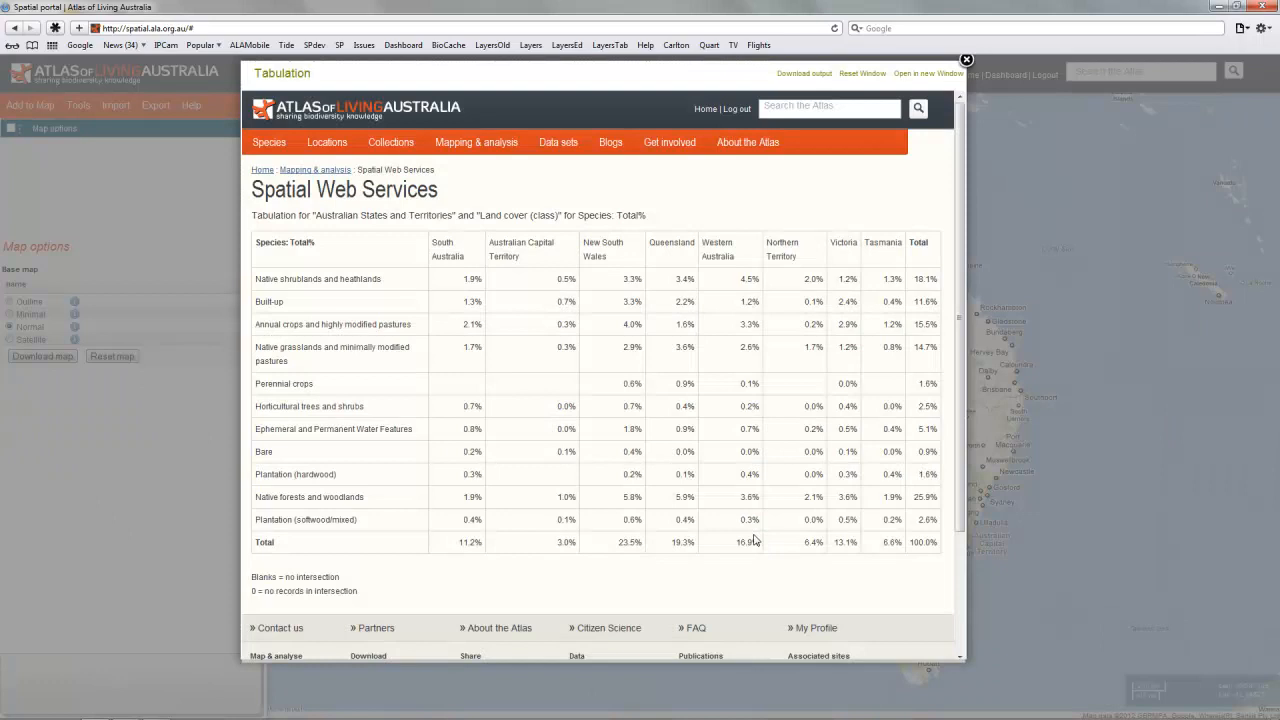
mouse_move(908, 258)
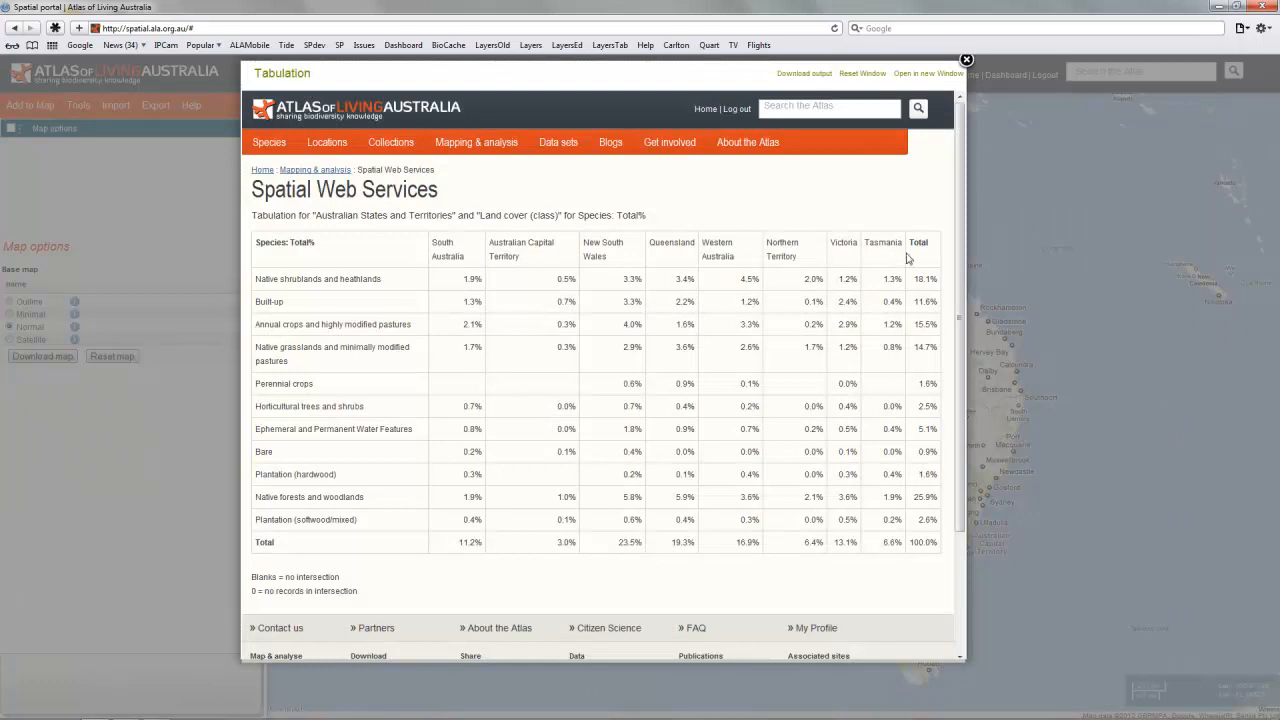
mouse_move(304, 278)
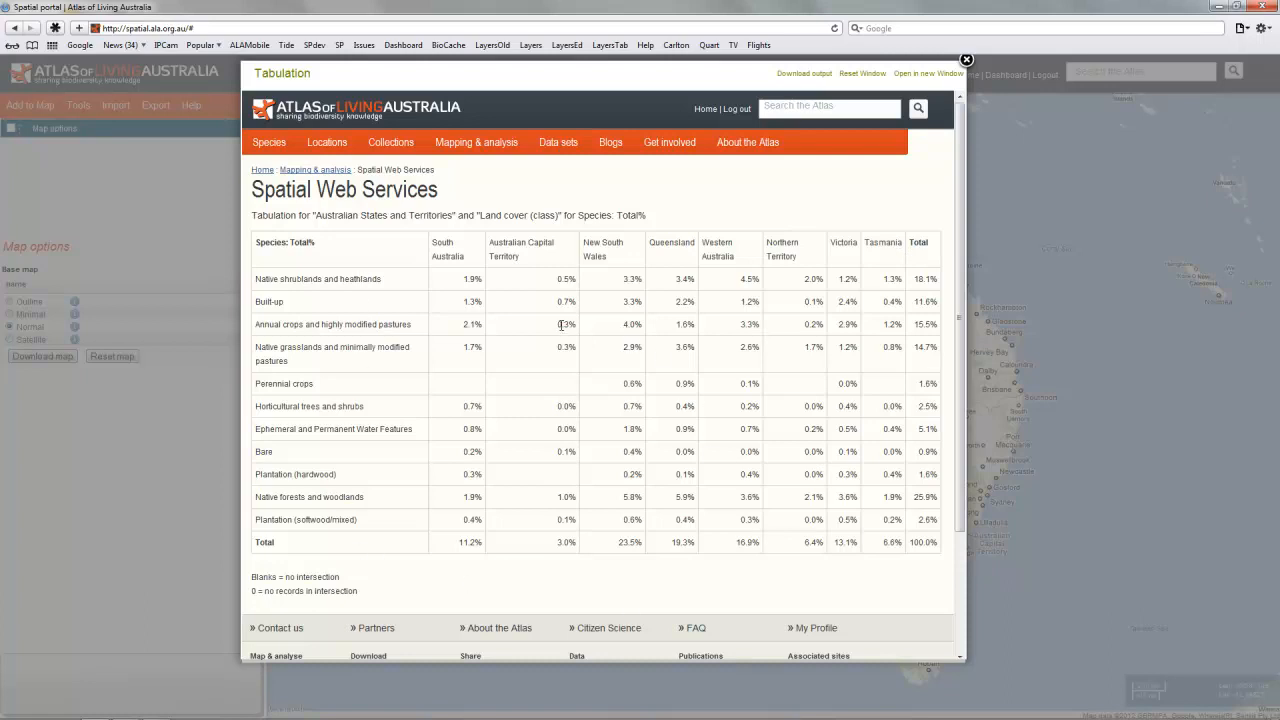
mouse_move(560, 324)
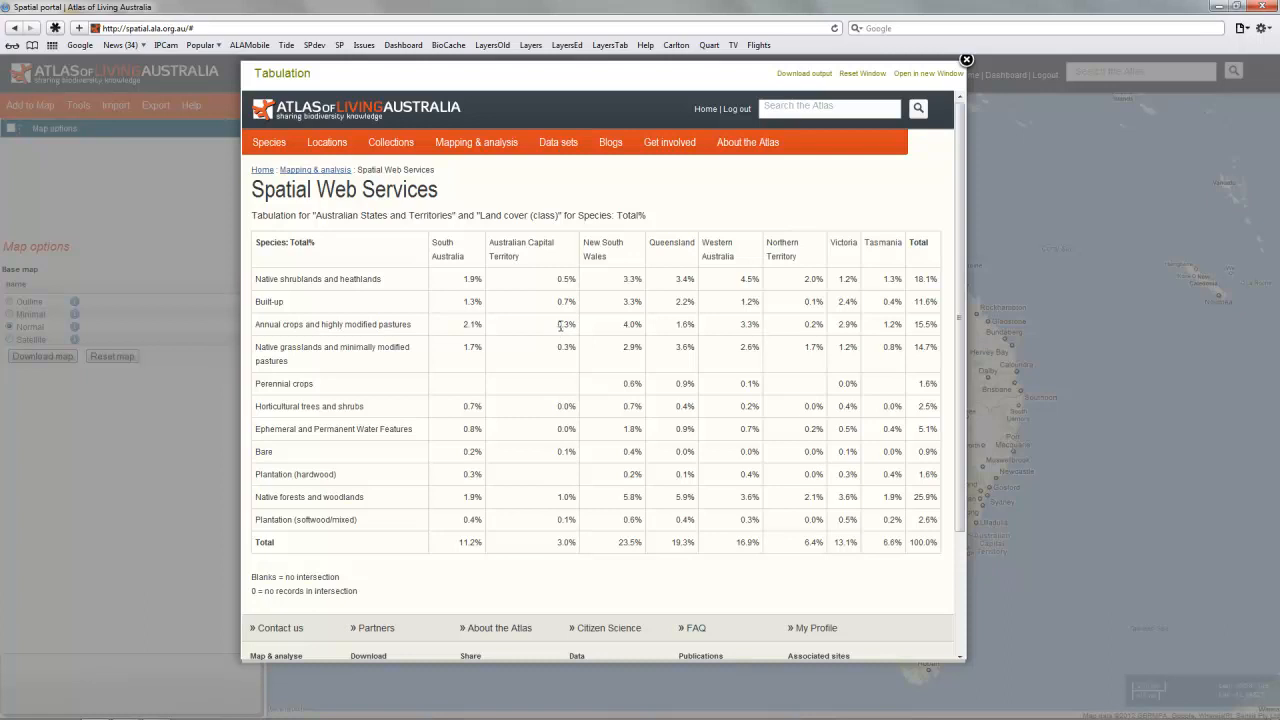
mouse_move(578, 328)
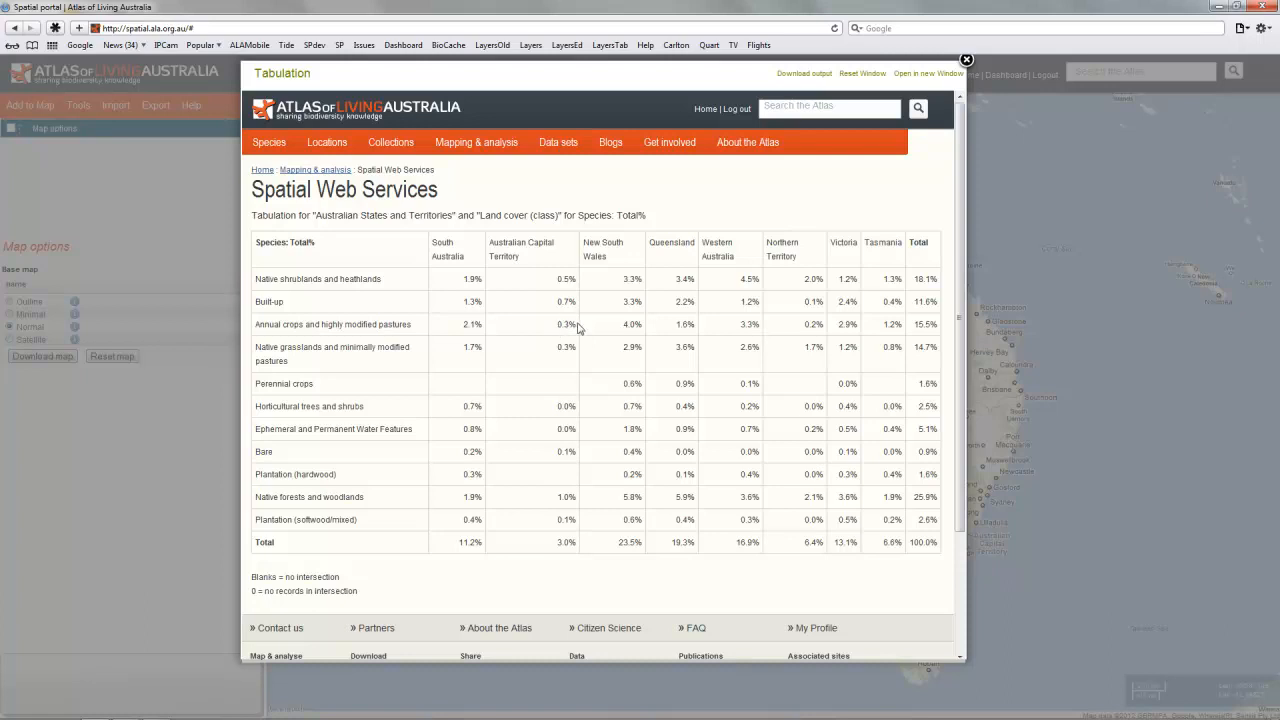
- Highlight the ACT annual crops value and the New South Wales total of 23.5%
double_click(566, 324)
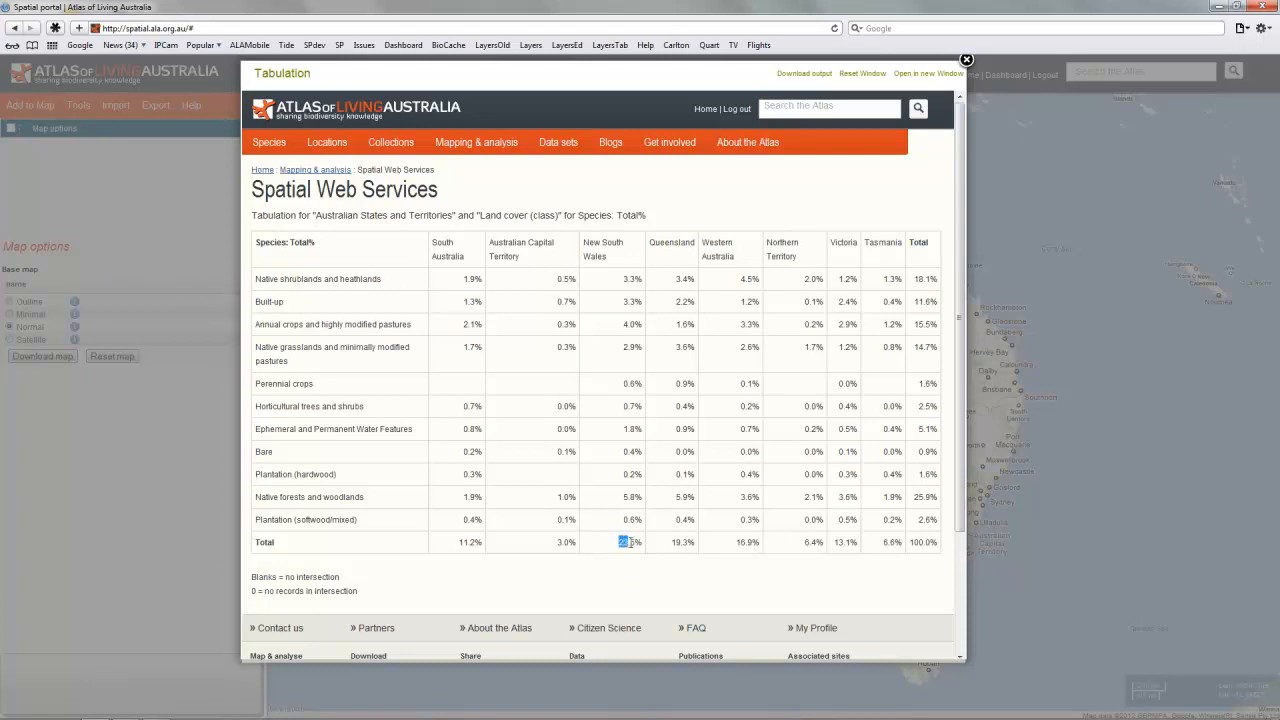
double_click(630, 542)
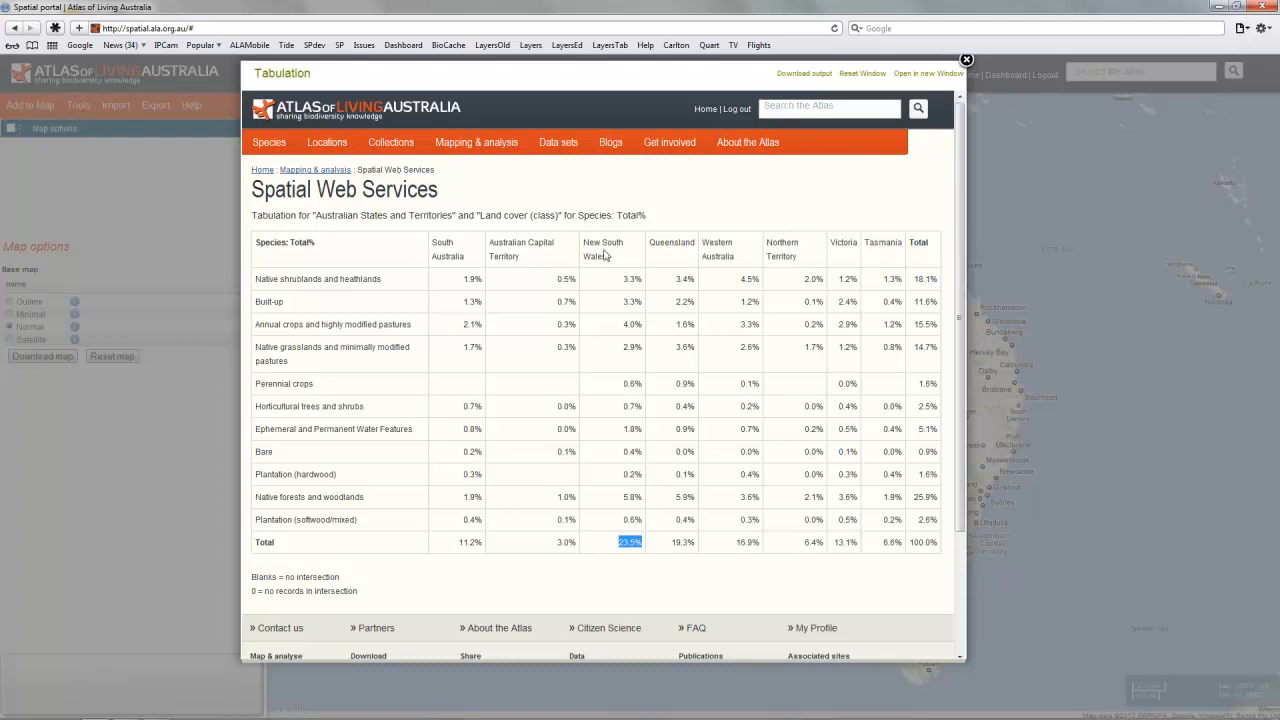
mouse_move(852, 204)
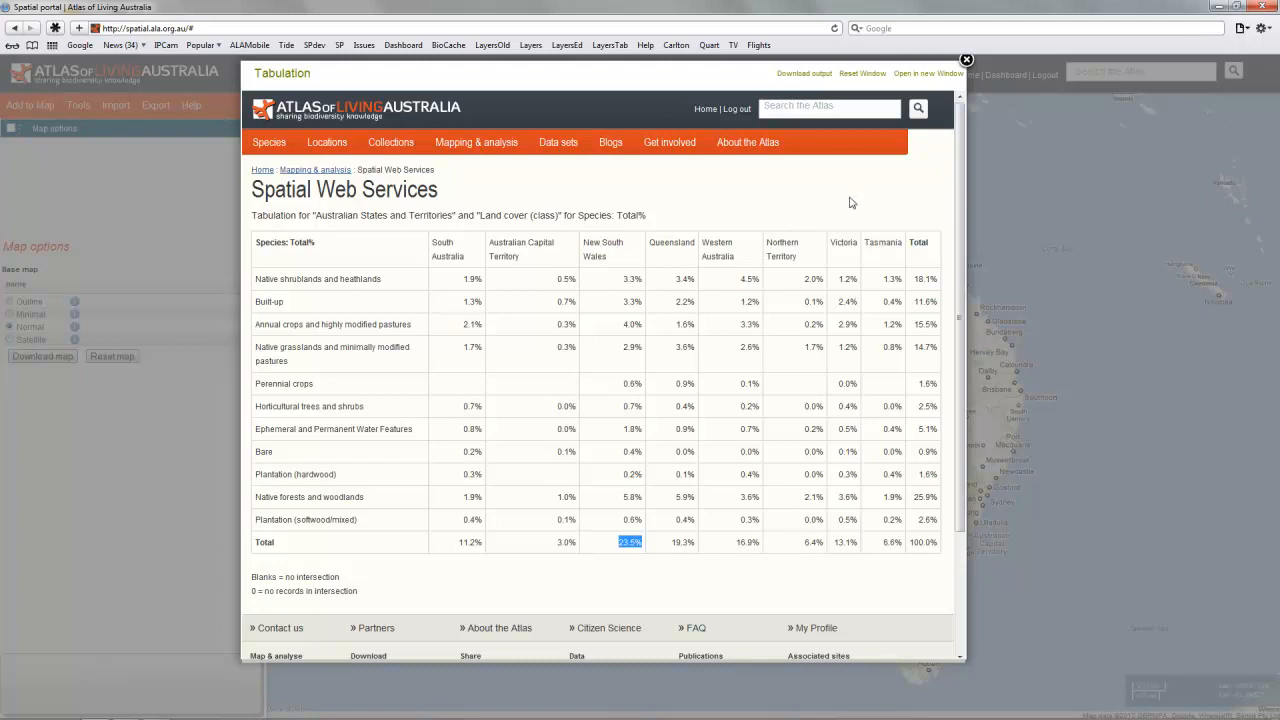